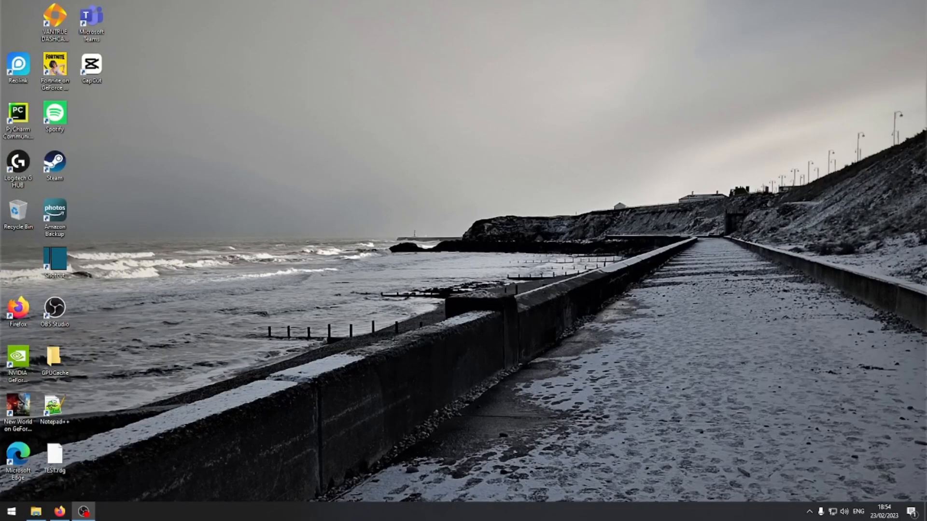
Open the Start menu and start typing 'ba' to find BaseCamp
left_click(10, 511)
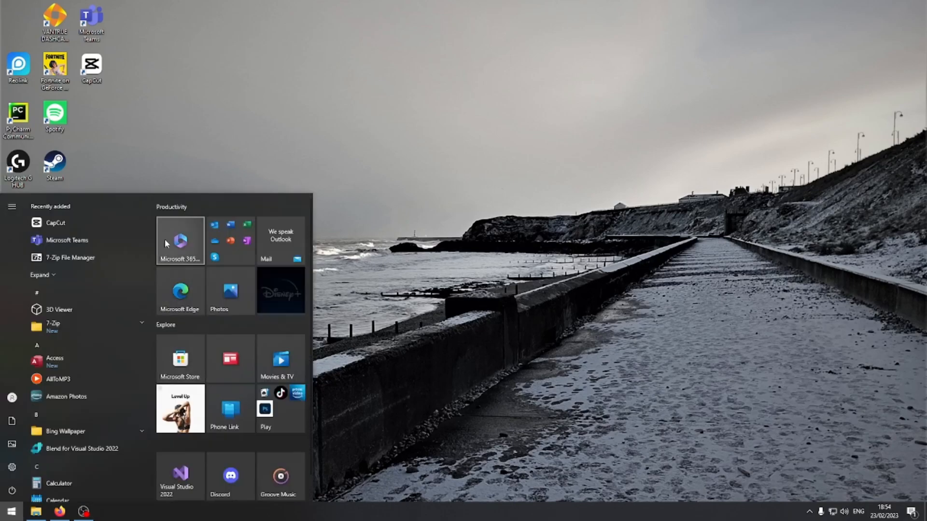
type("ba")
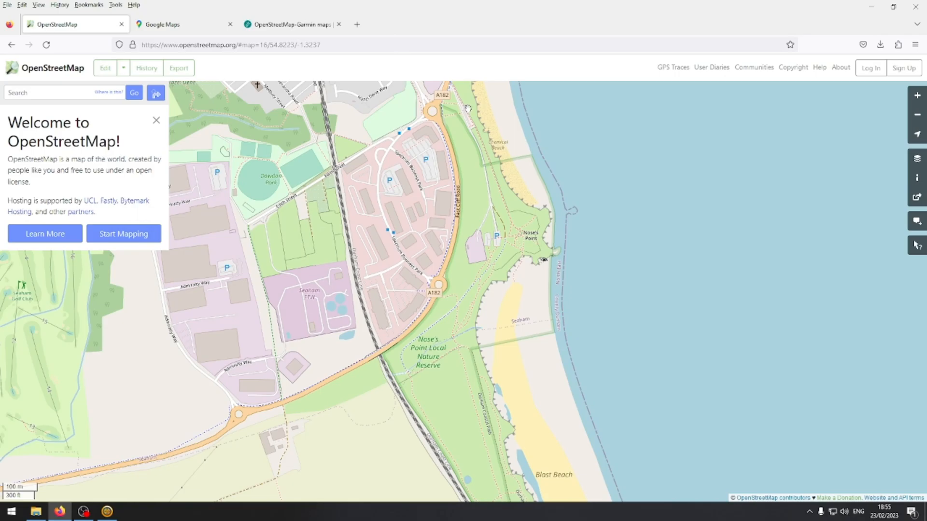
mouse_move(514, 499)
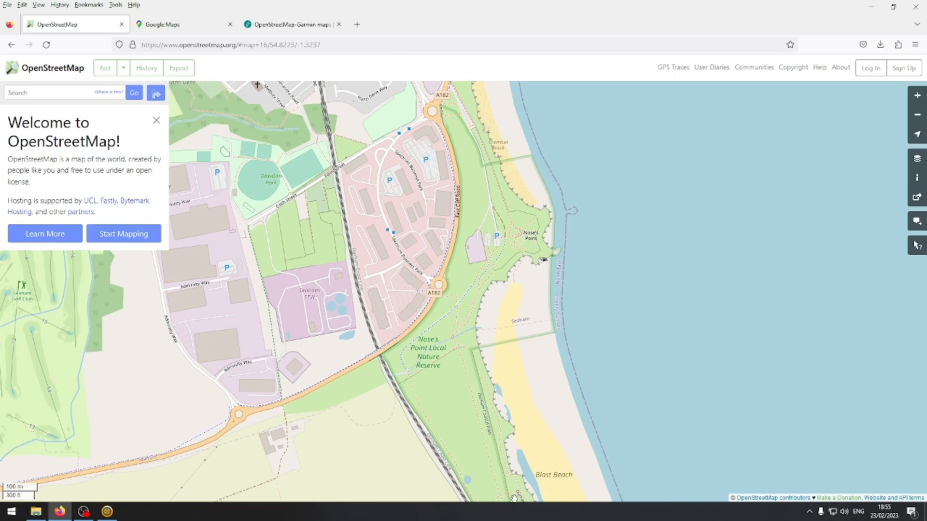
mouse_move(481, 355)
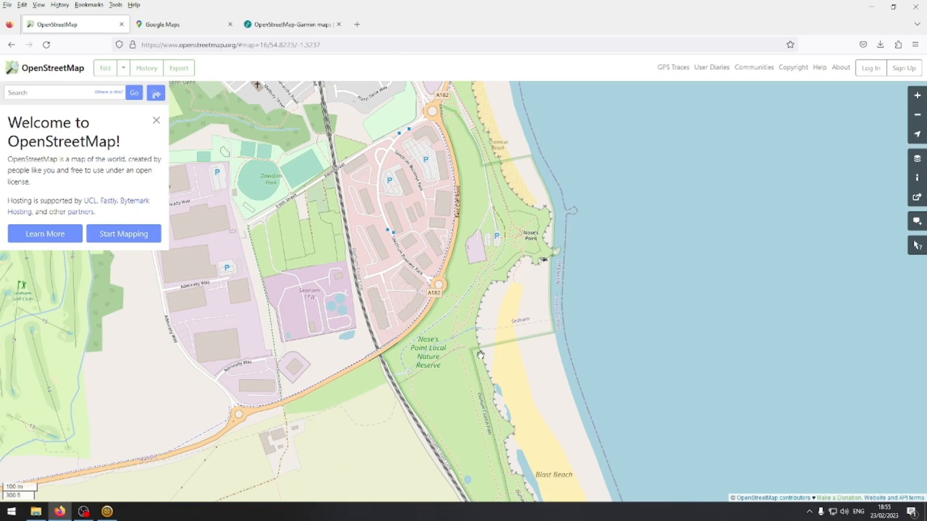
mouse_move(358, 414)
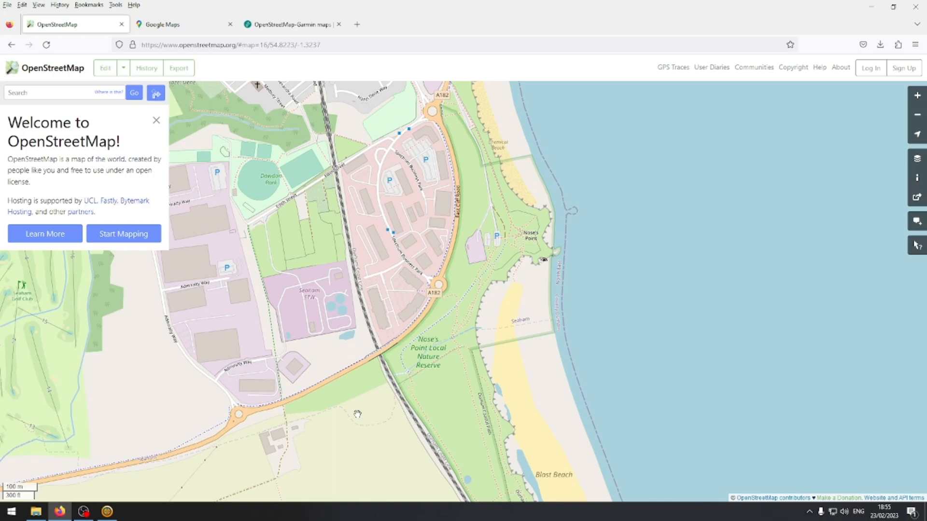
mouse_move(478, 403)
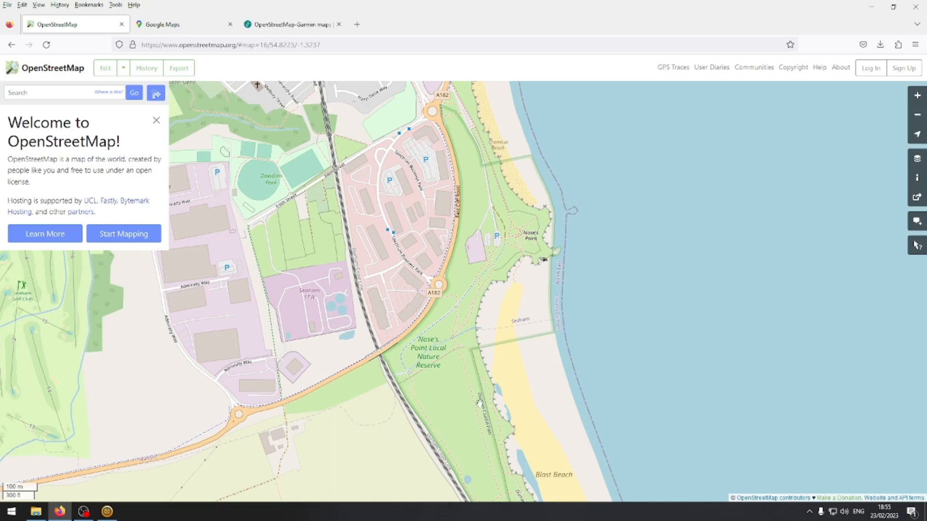
mouse_move(373, 258)
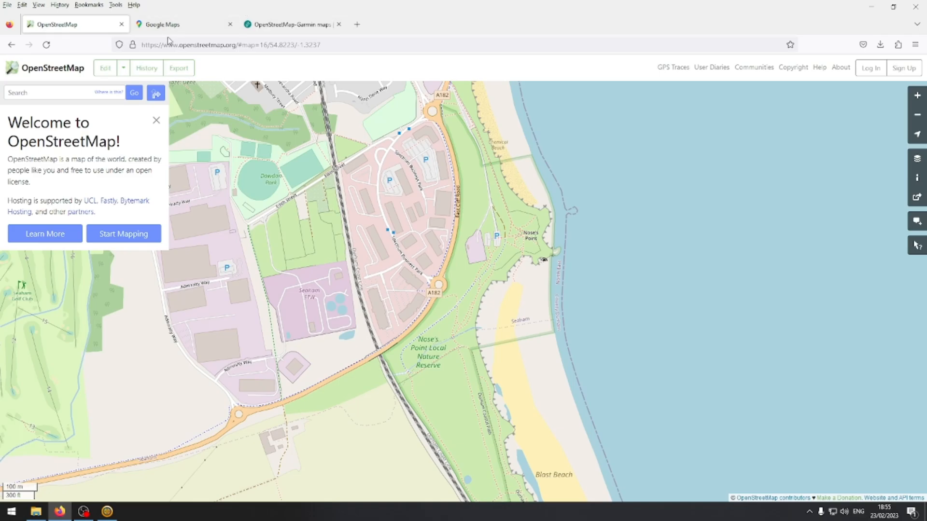
Switch to the Google Maps tab to compare the same coastline
left_click(166, 24)
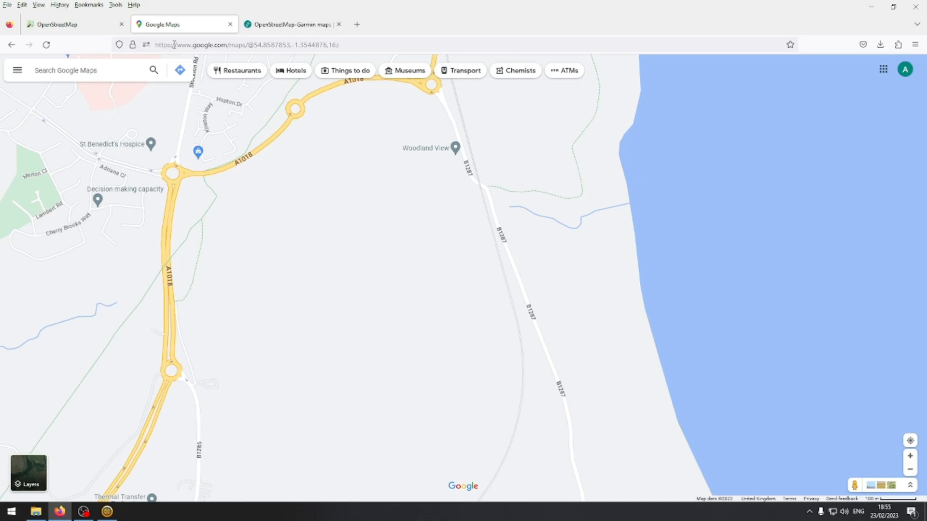
Switch between the Garmin maps and OpenStreetMap tabs, ending on the Garmin downloads page
left_click(289, 25)
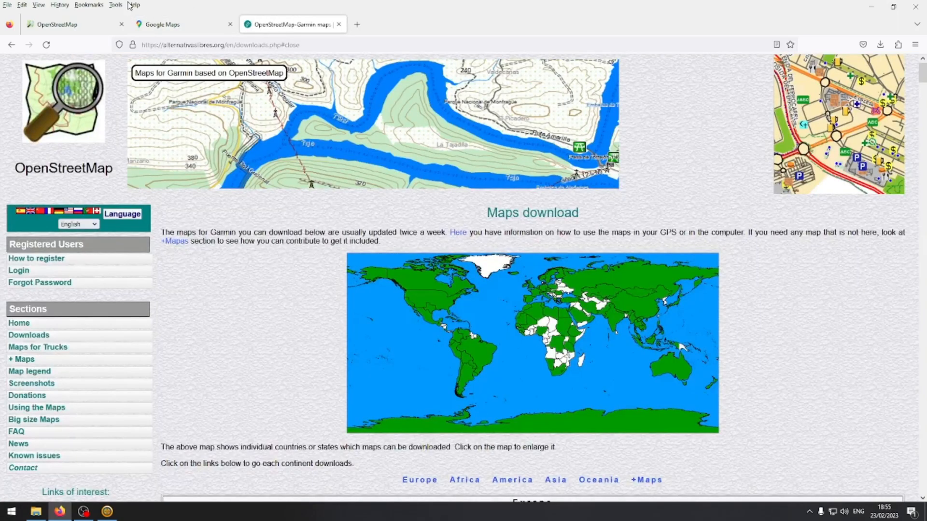
left_click(71, 24)
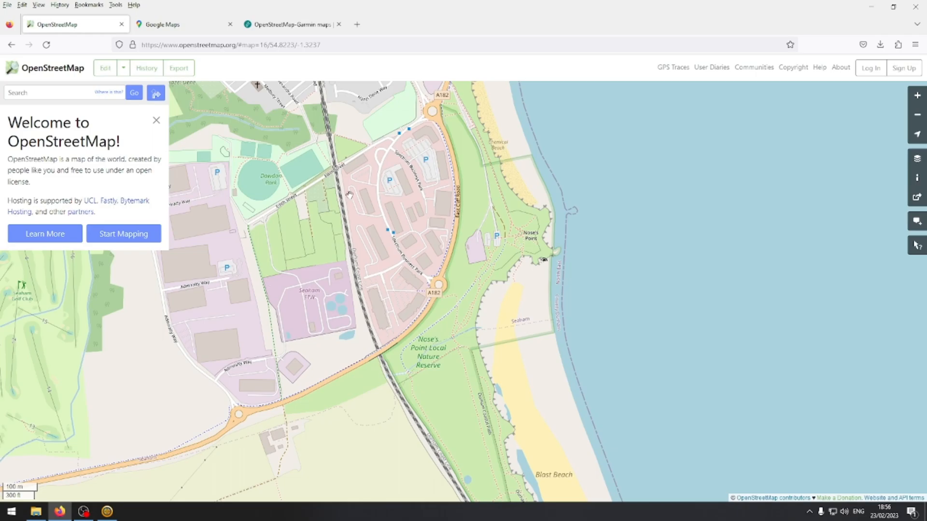
left_click(290, 24)
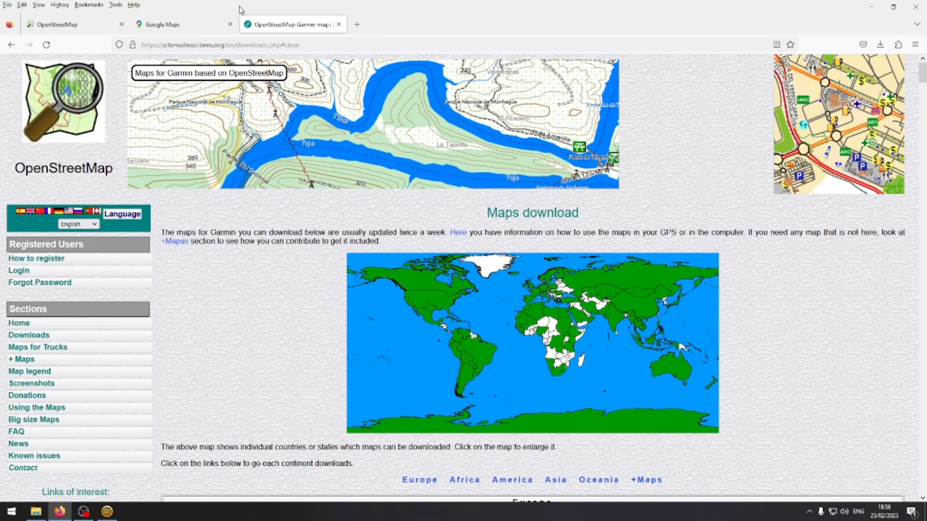
mouse_move(304, 373)
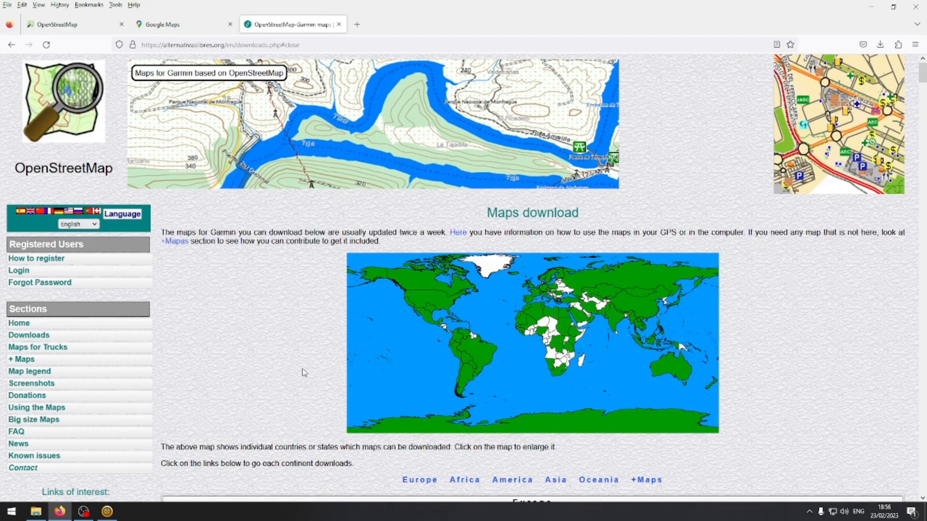
Scroll to the zone table and mark the British Isles Topographic map entry
scroll("down", 3)
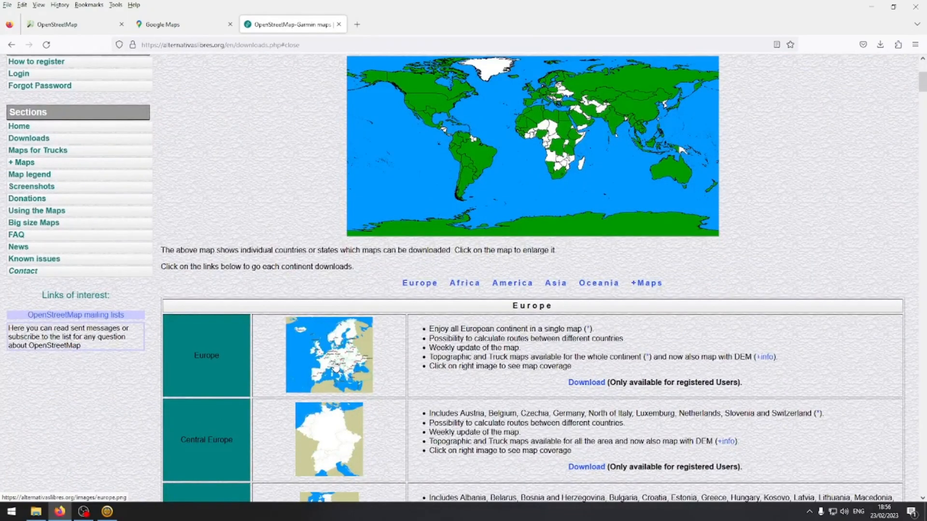
scroll("down", 3)
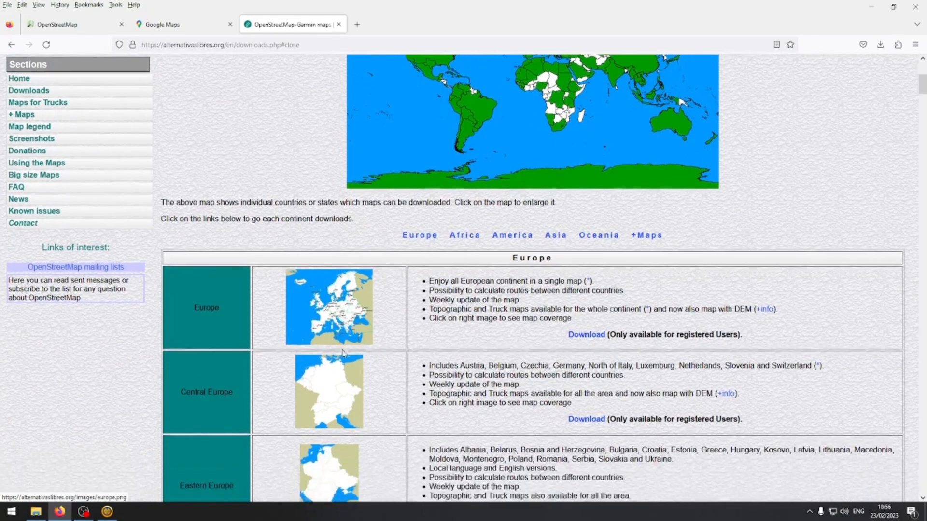
scroll("down", 3)
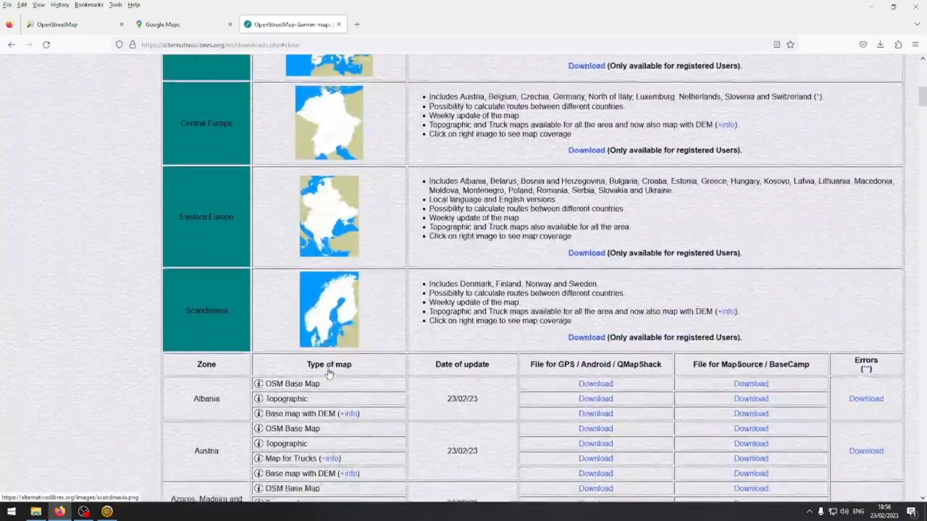
scroll("down", 3)
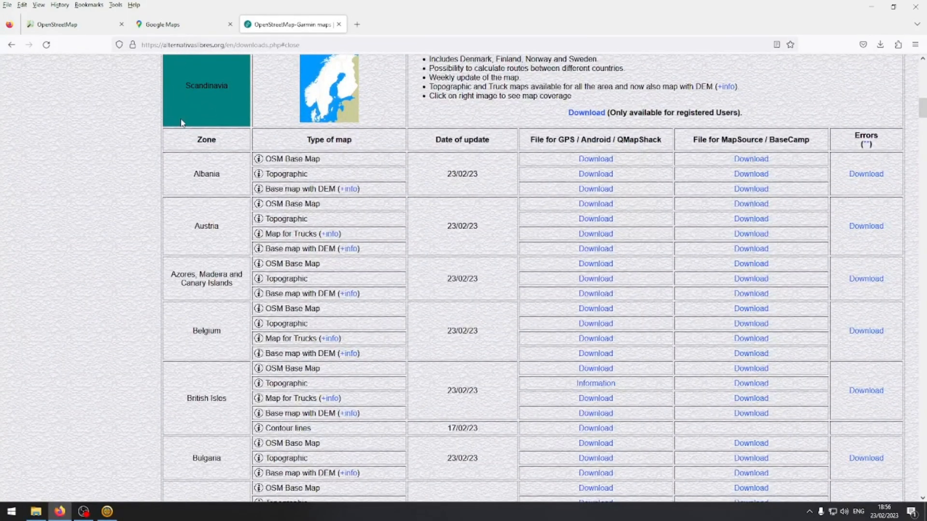
left_click(236, 44)
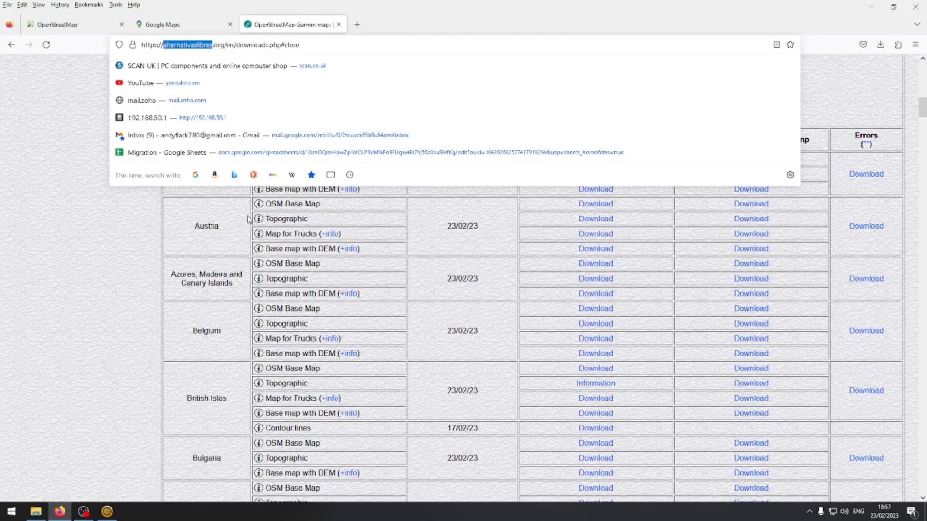
mouse_move(34, 74)
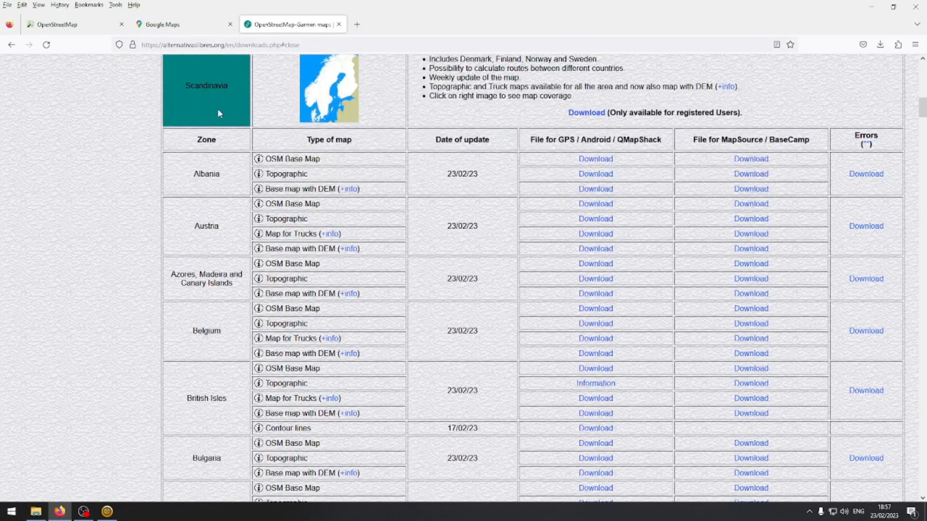
mouse_move(259, 430)
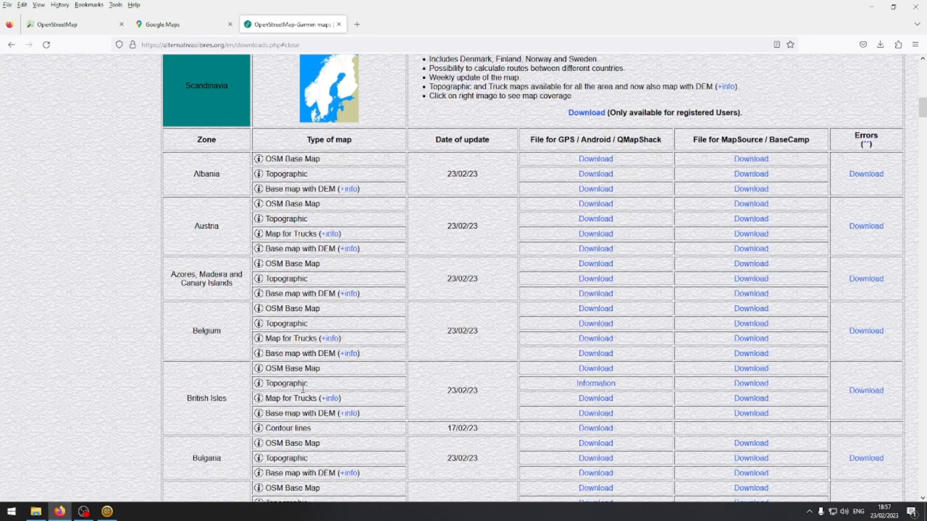
double_click(294, 383)
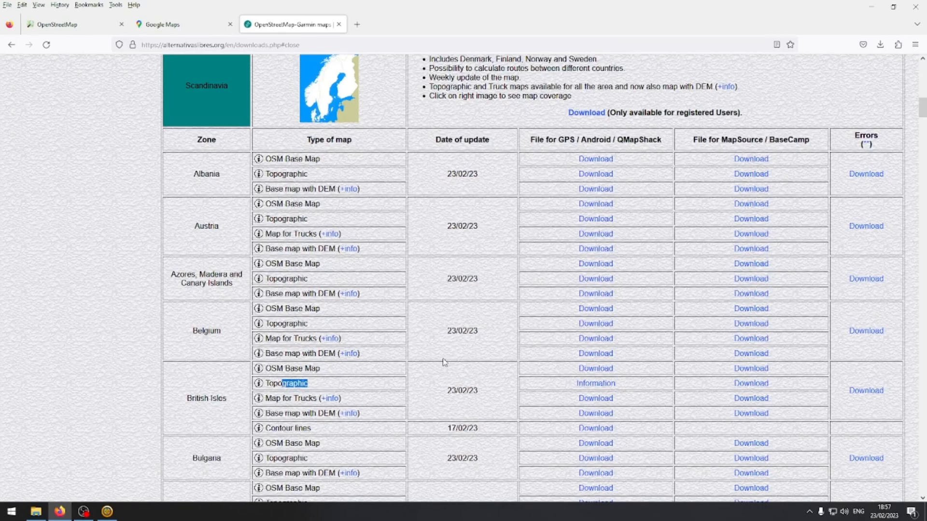
mouse_move(595, 368)
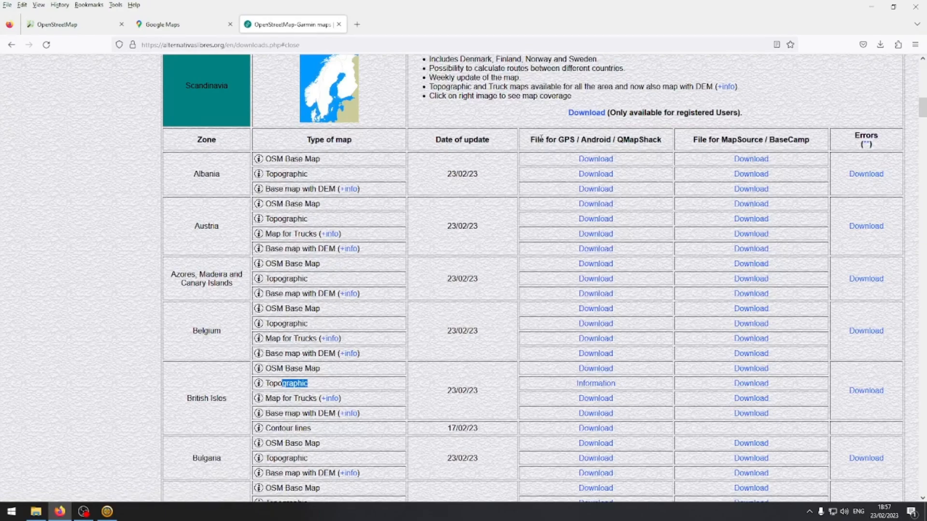
mouse_move(715, 137)
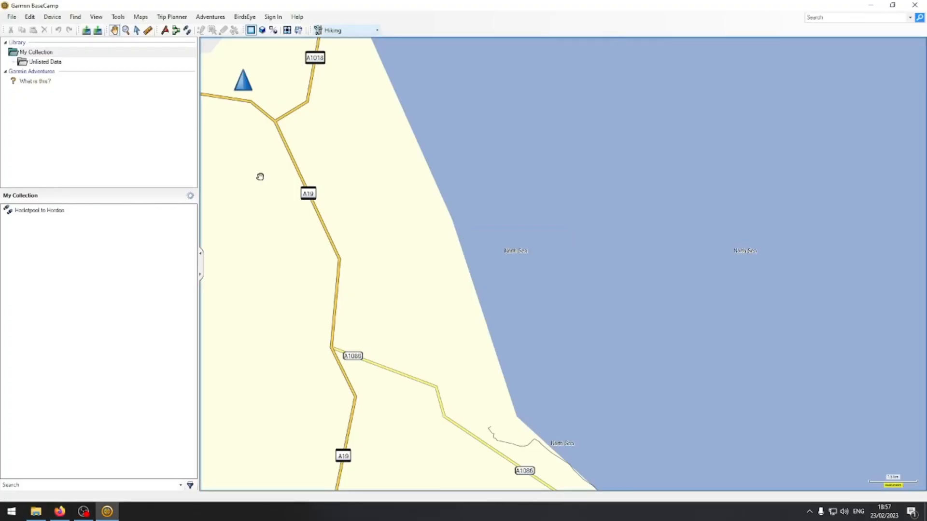
Return to BaseCamp, then open File Explorer showing the Downloads folder
left_click(140, 16)
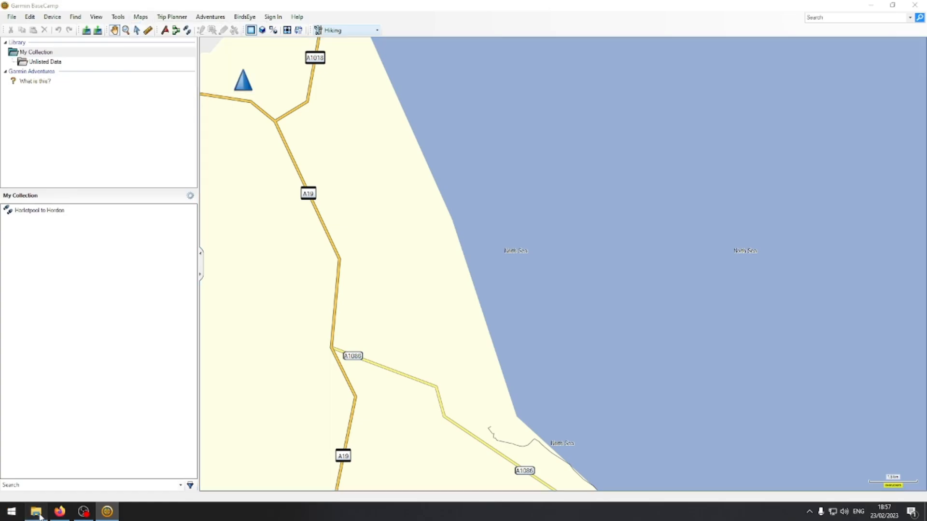
left_click(35, 512)
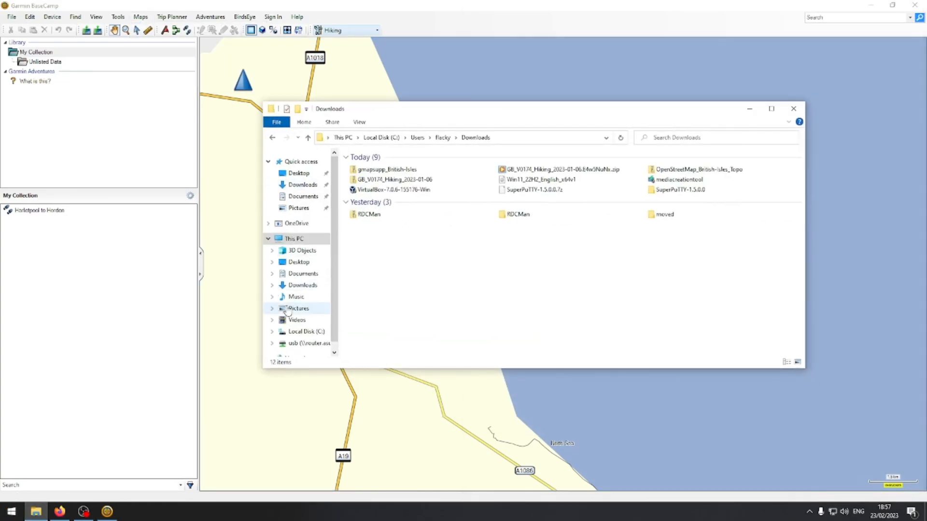
Browse to C:\Program Files (x86)\Garmin\BaseCamp\Maps, confirm OpenTopoMap Great Britain, and close Explorer
left_click(306, 331)
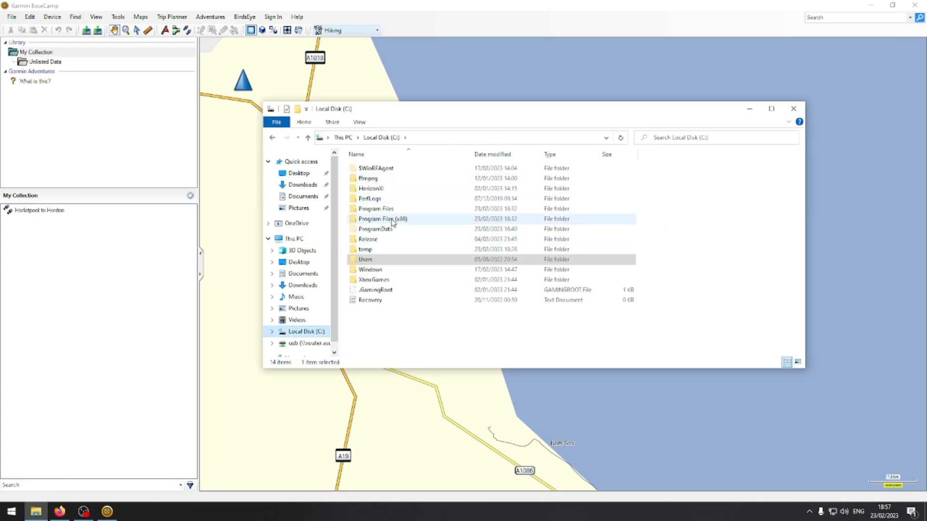
double_click(375, 208)
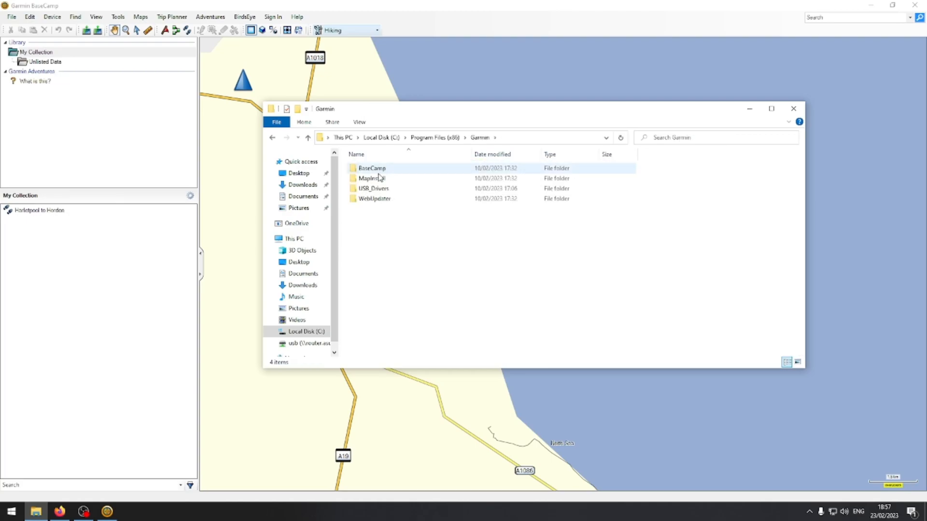
double_click(372, 168)
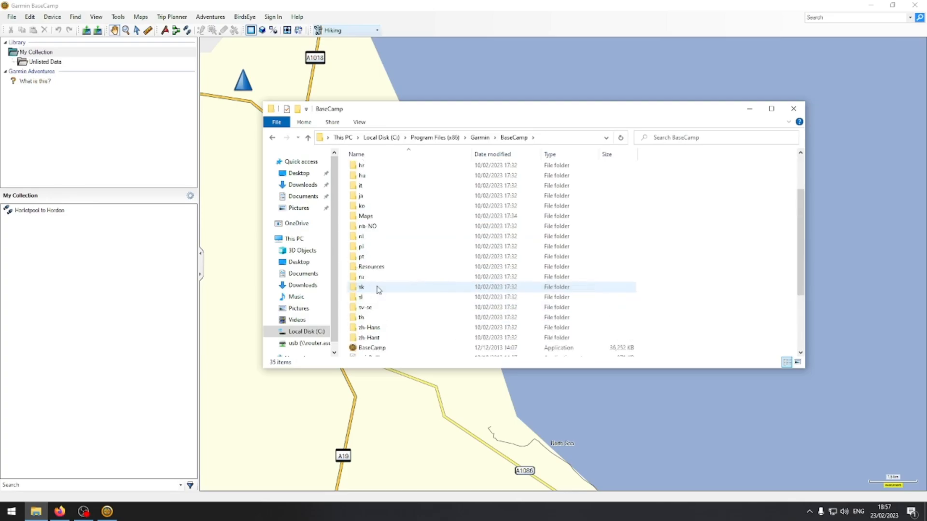
scroll("up", 3)
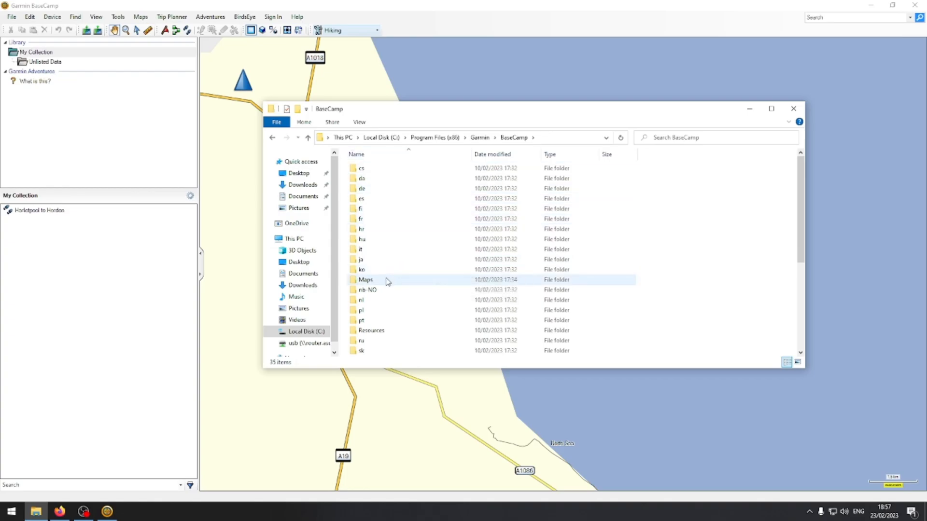
double_click(365, 279)
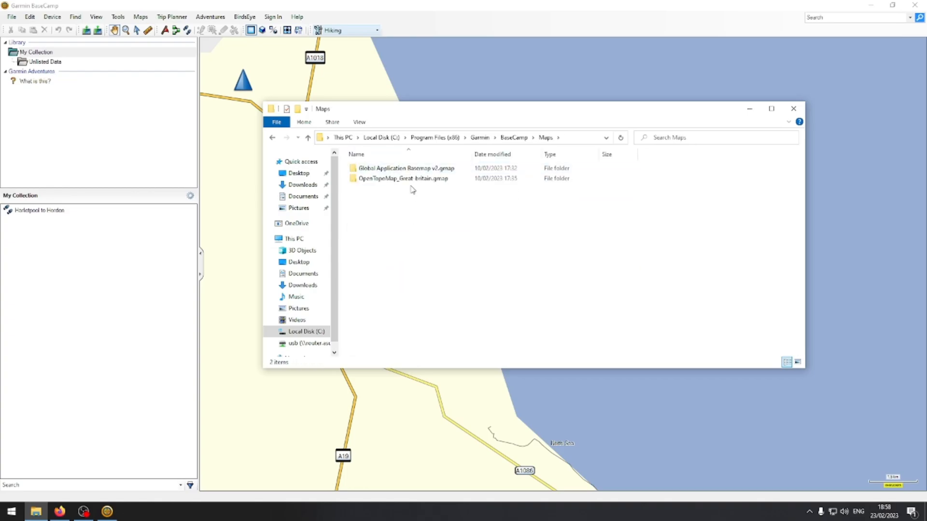
left_click(404, 178)
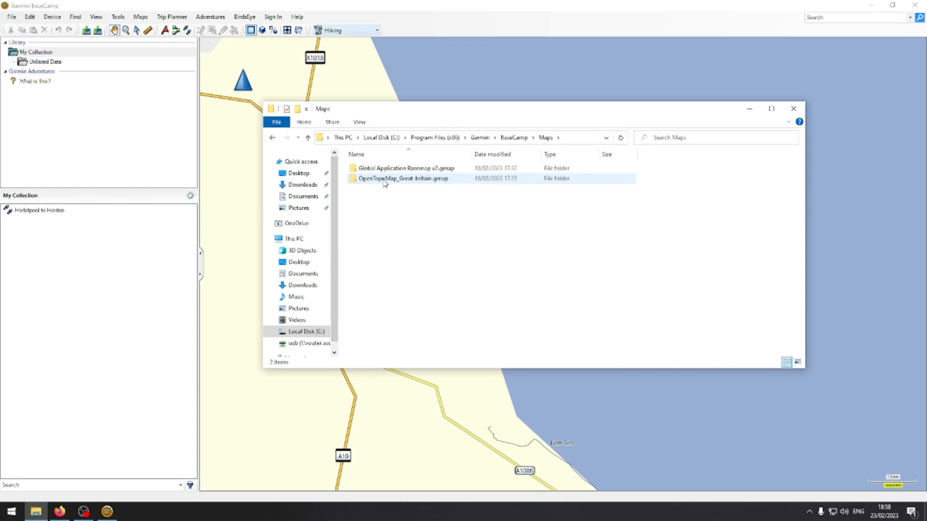
left_click(403, 178)
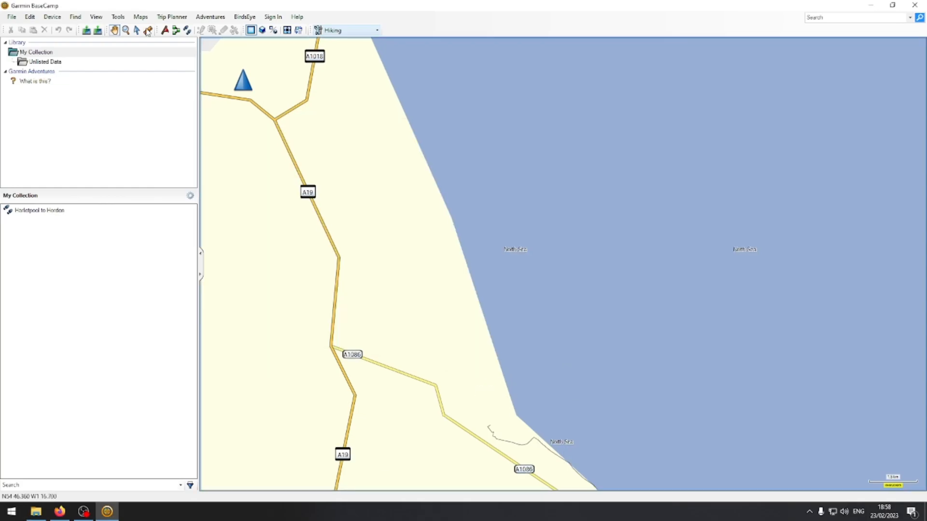
Choose OpenTopoMap Great-britain from the Maps menu and select the Hartlepool to Horden track
left_click(140, 16)
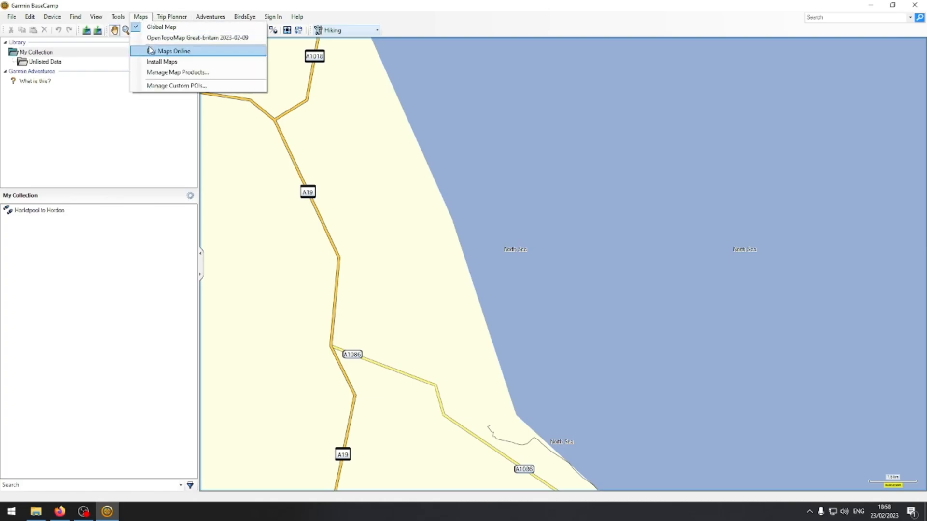
left_click(197, 37)
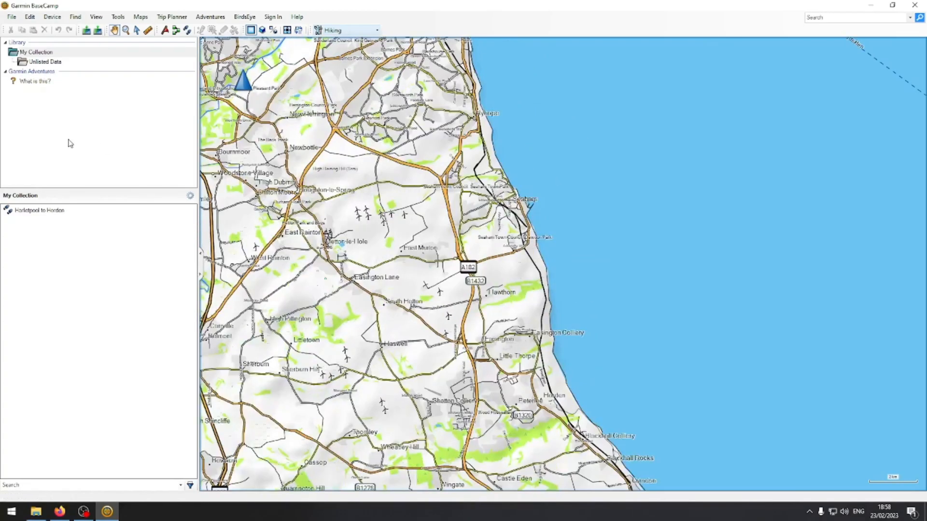
left_click(38, 210)
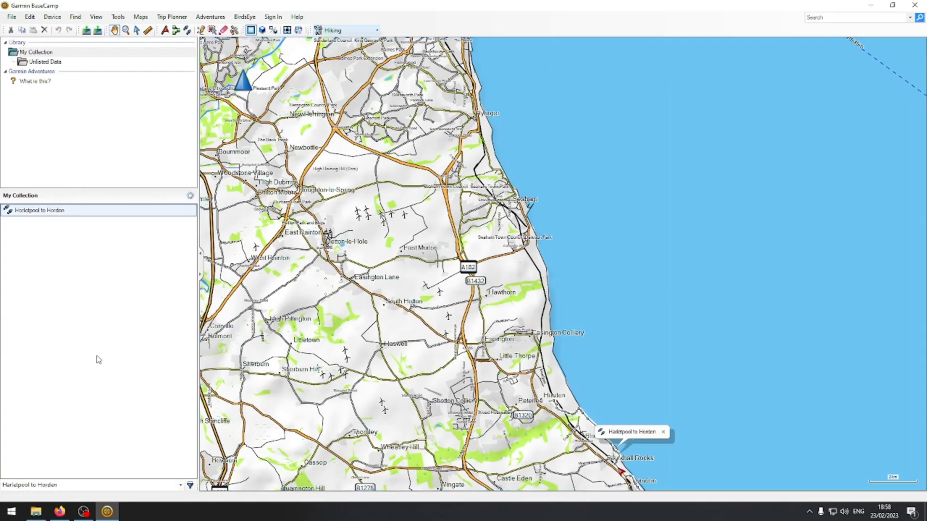
Set the Hartlepool to Horden track's colour to Red in its properties
right_click(38, 210)
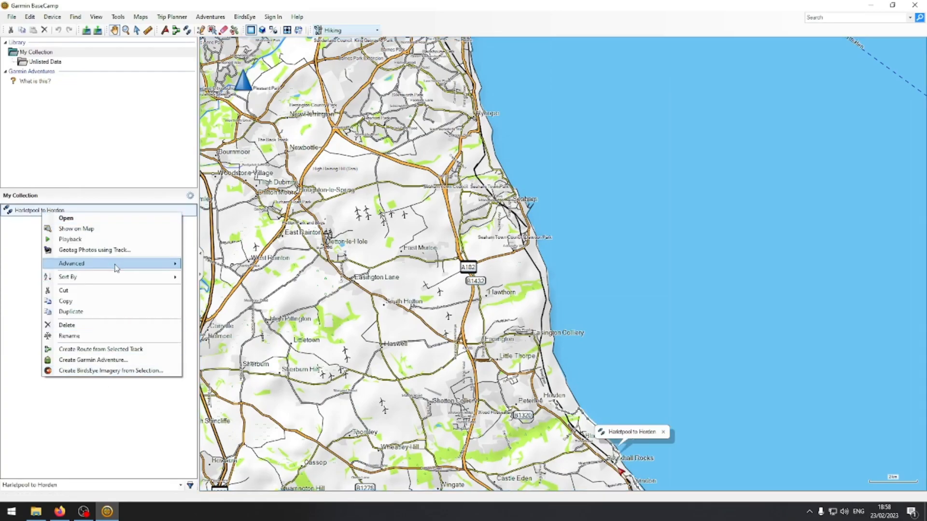
mouse_move(76, 229)
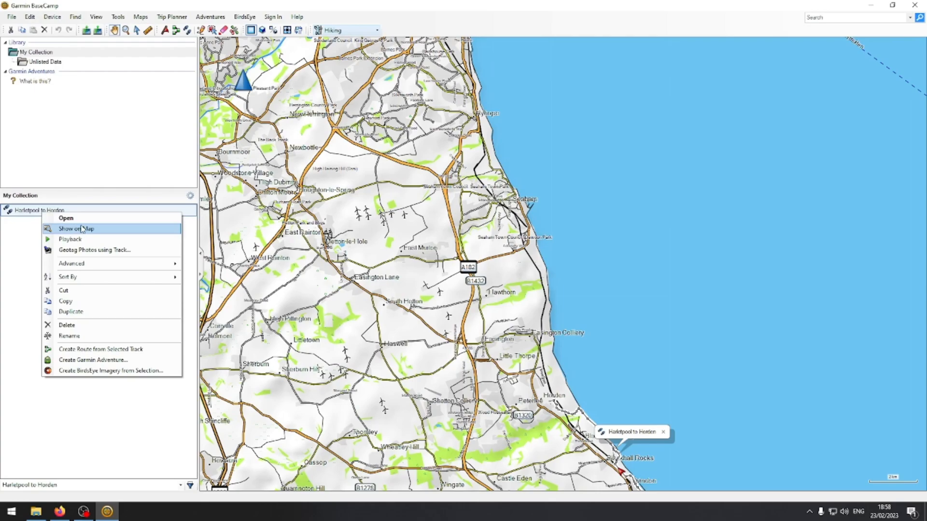
left_click(66, 218)
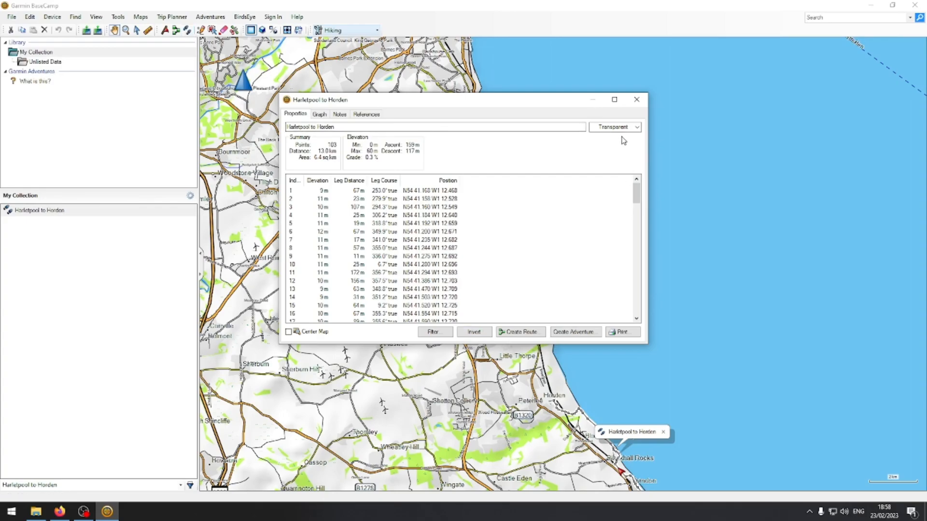
left_click(636, 127)
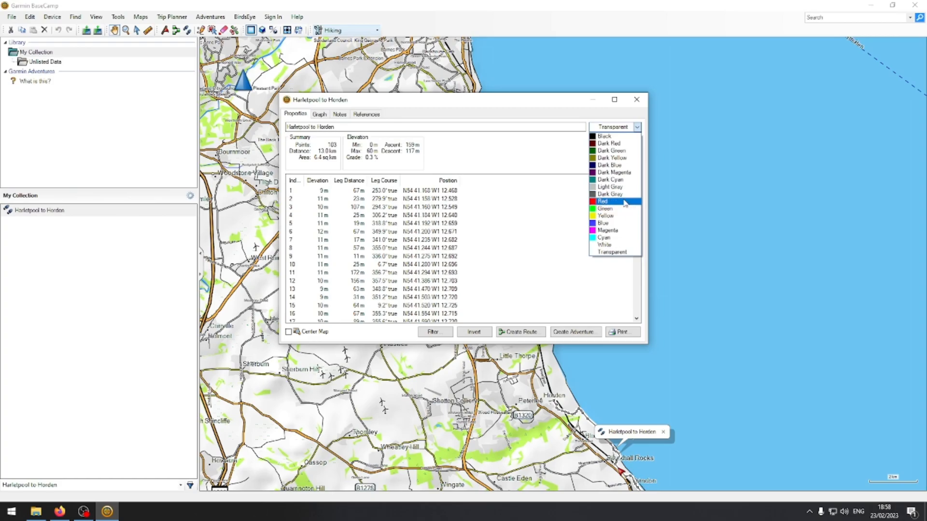
left_click(603, 201)
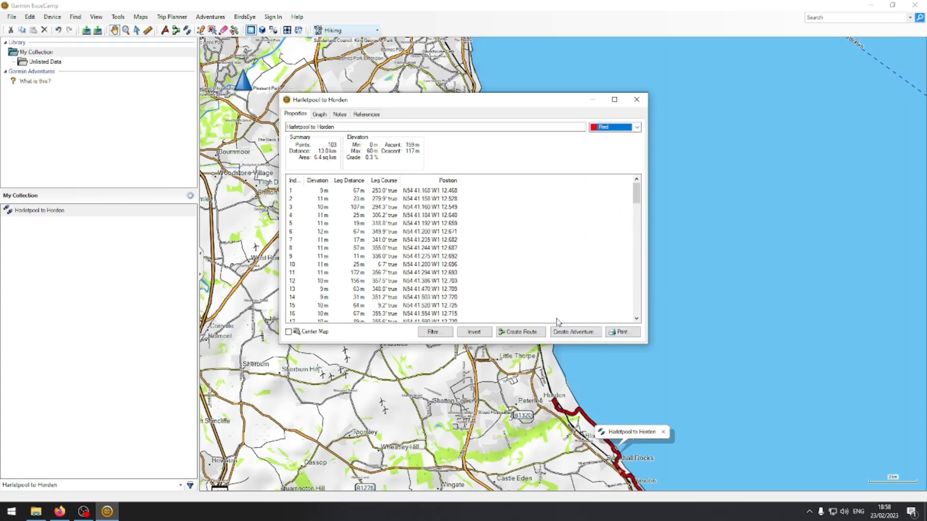
left_click(636, 99)
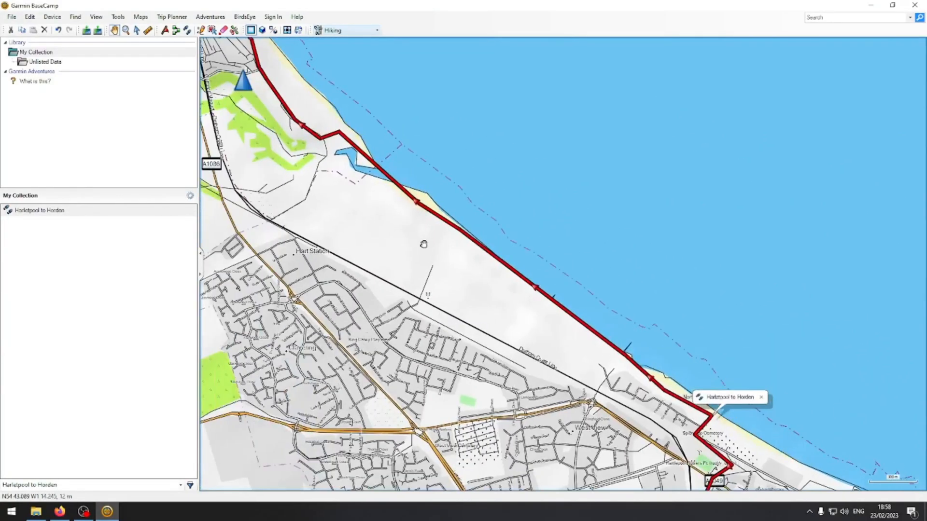
Pan along the coast and double-click the track in My Collection to frame it
left_click_drag(424, 245, 434, 129)
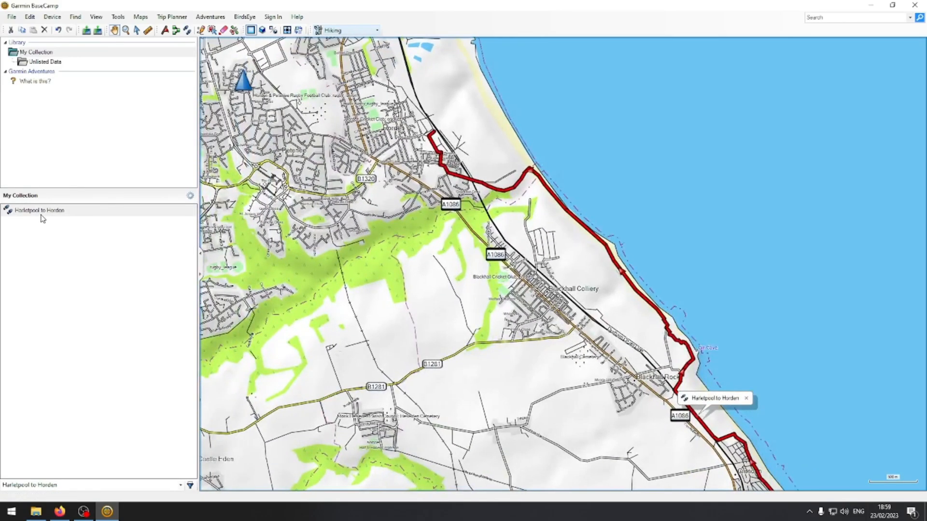
double_click(39, 210)
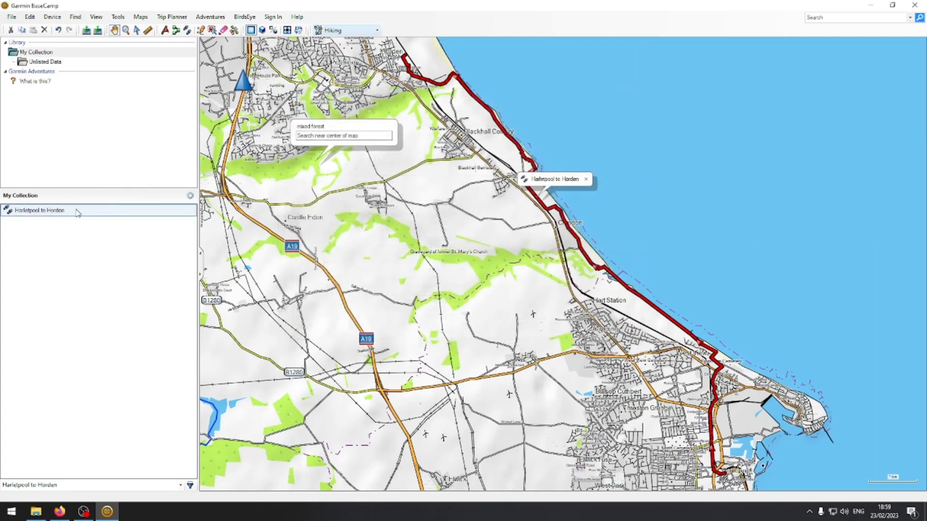
double_click(39, 211)
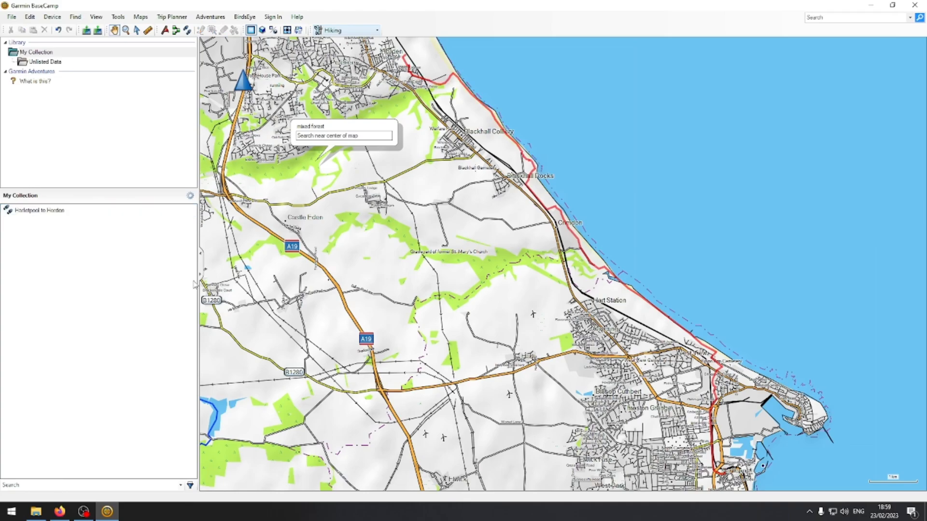
mouse_move(167, 248)
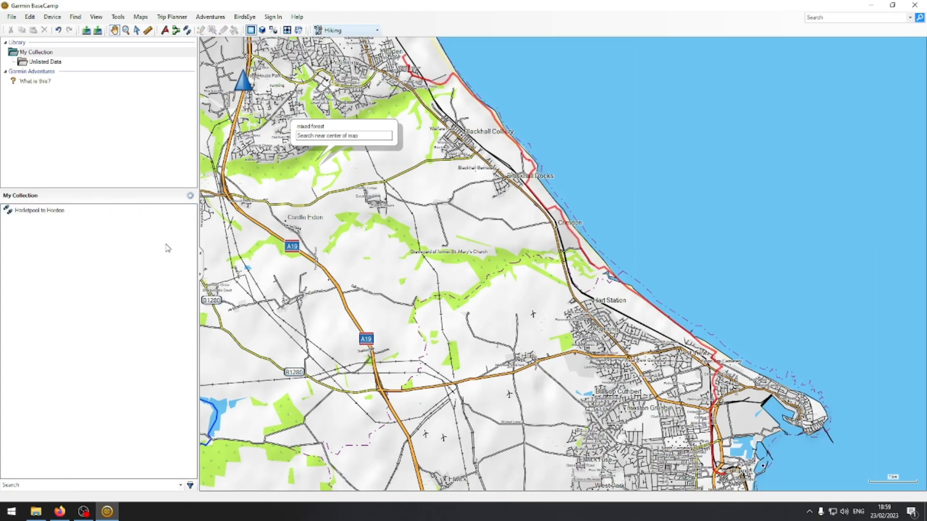
mouse_move(650, 157)
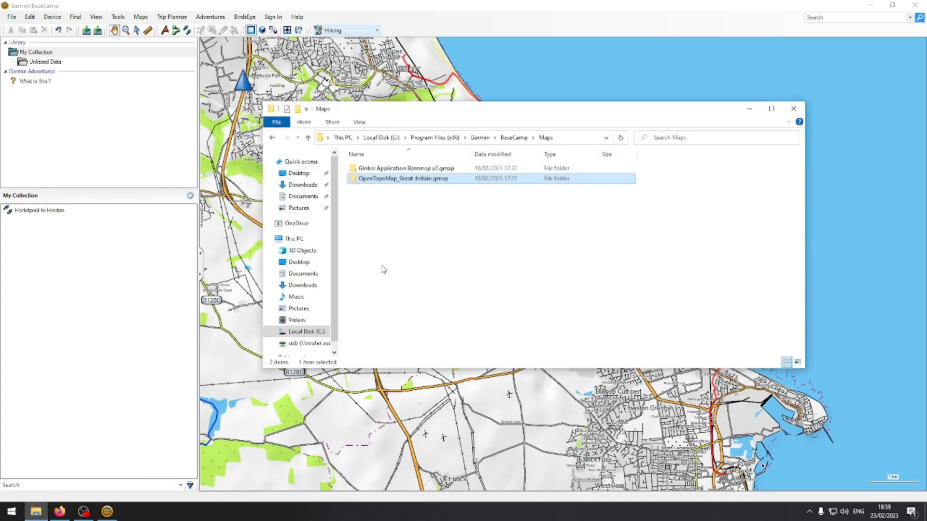
mouse_move(316, 221)
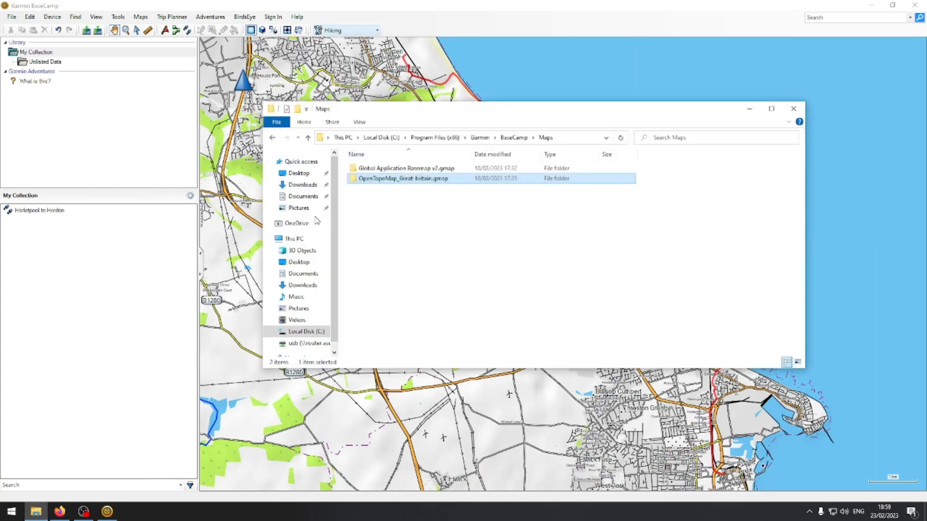
Open the gmapsupp_British-Isles zip in Downloads and copy its gmapsupp file
left_click(302, 185)
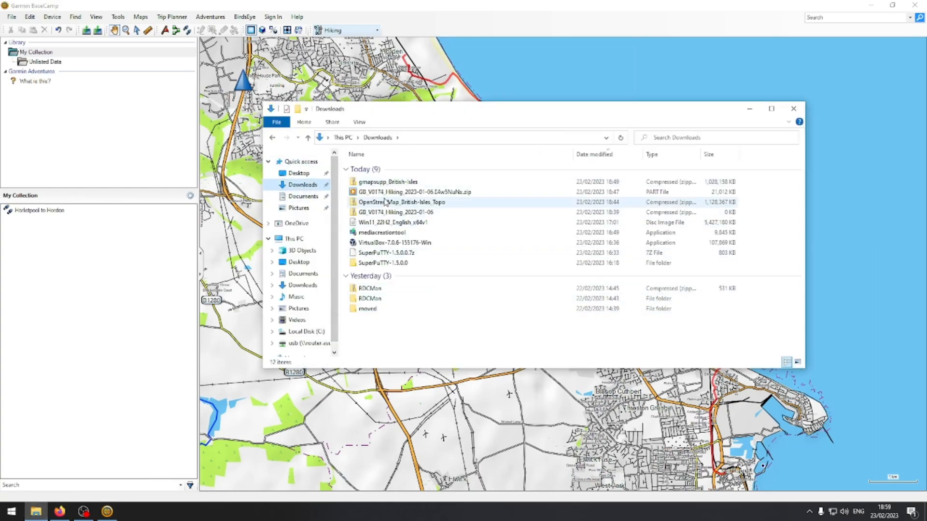
double_click(388, 181)
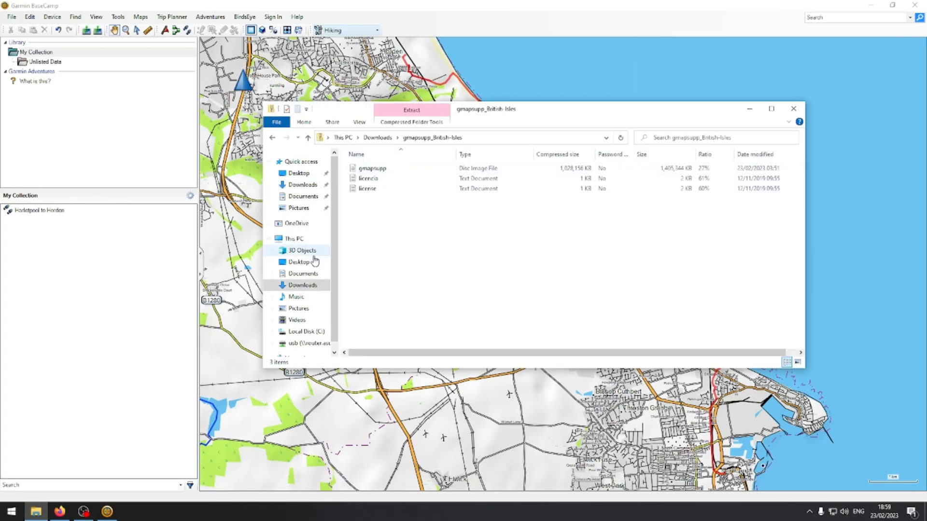
right_click(372, 168)
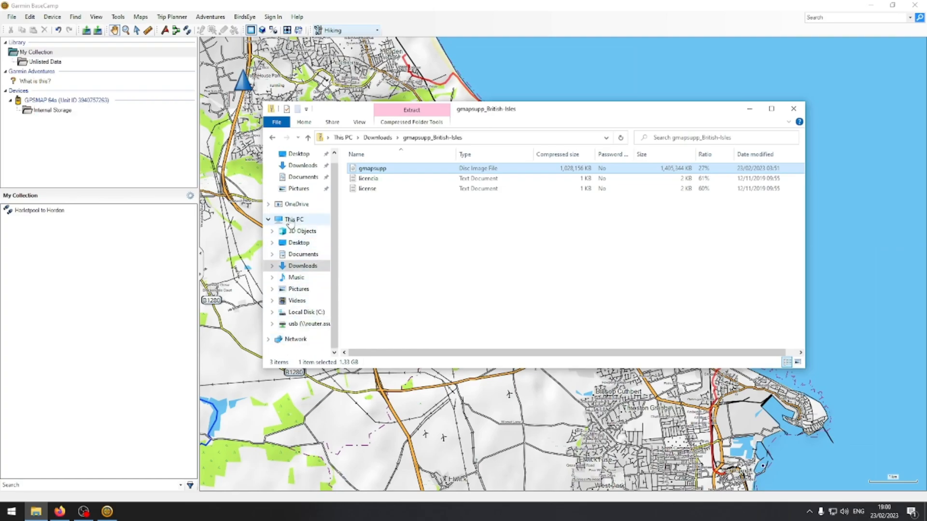
Show This PC's drives, briefly visit Local Disk (C:), then return to This PC
left_click(294, 219)
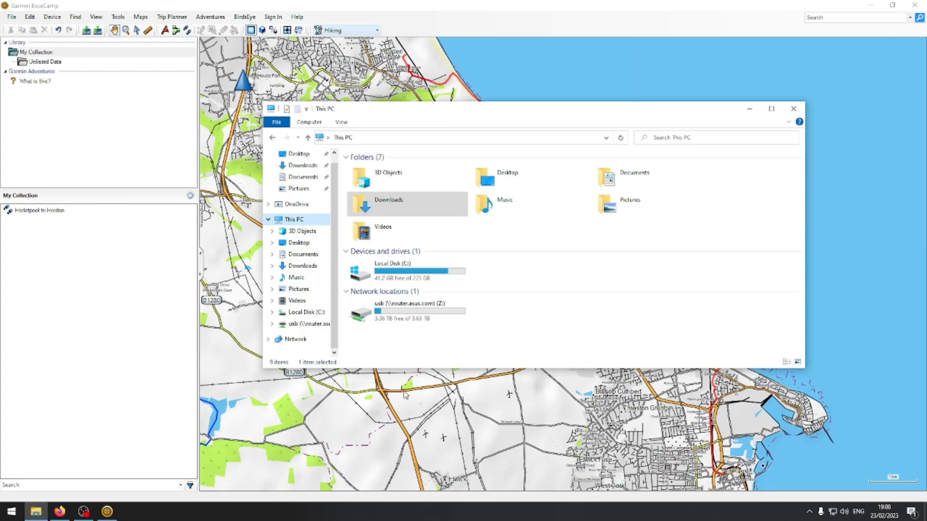
mouse_move(482, 317)
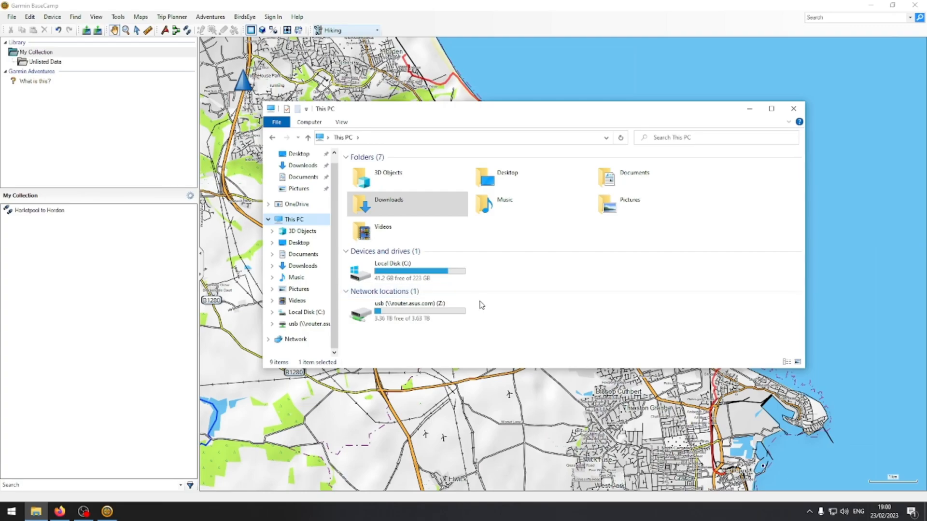
mouse_move(481, 306)
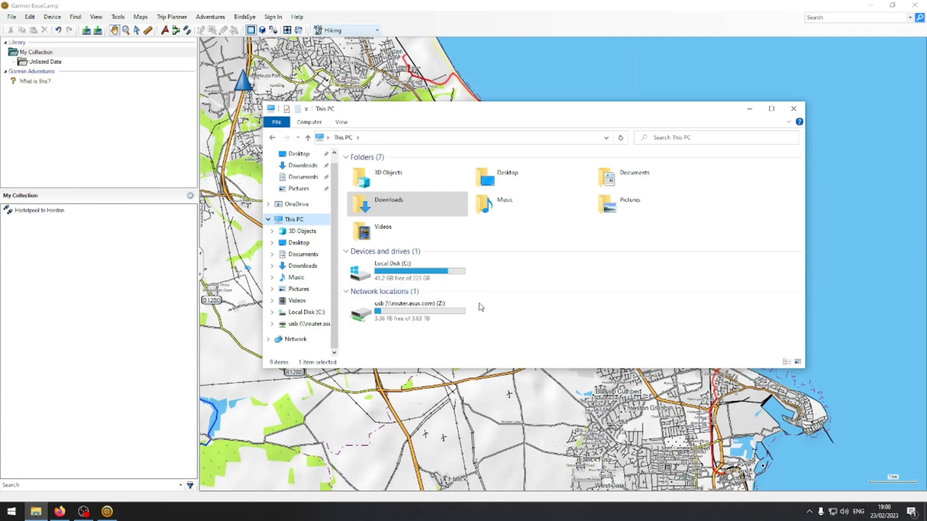
mouse_move(470, 330)
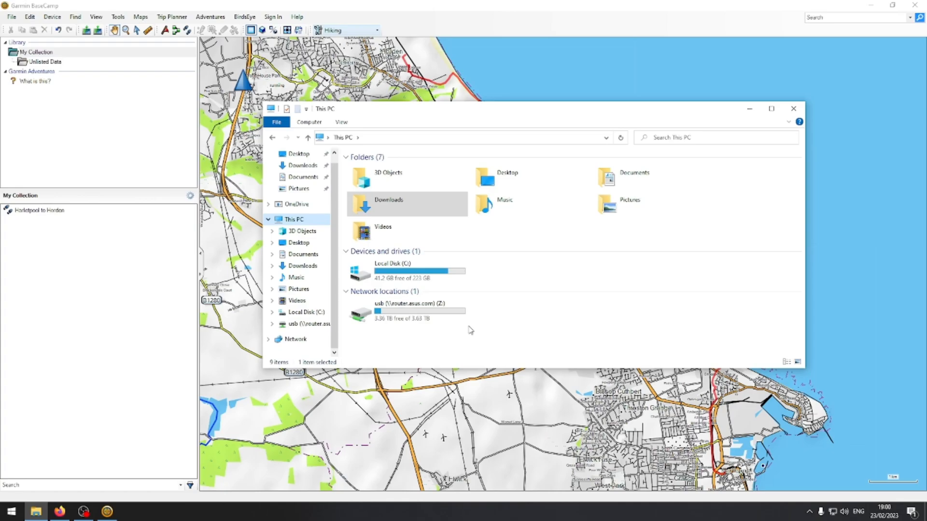
mouse_move(472, 328)
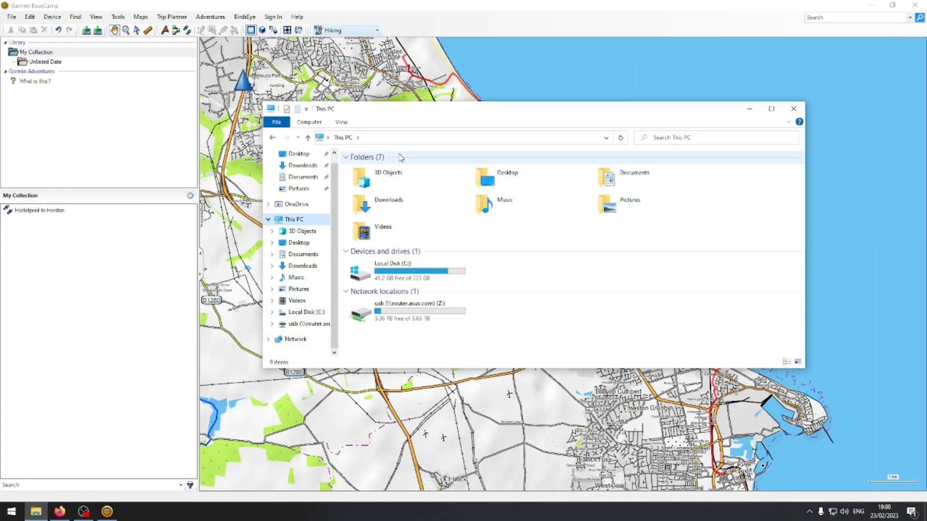
mouse_move(442, 148)
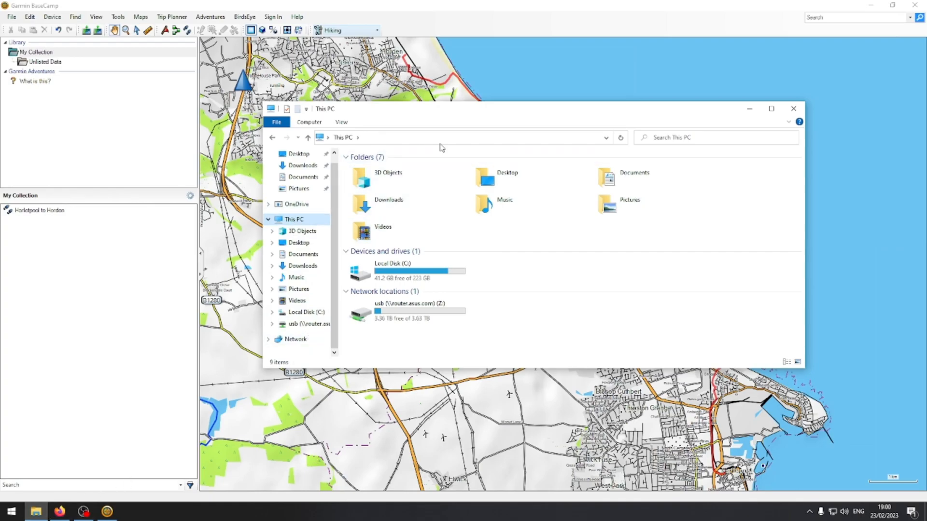
left_click(605, 137)
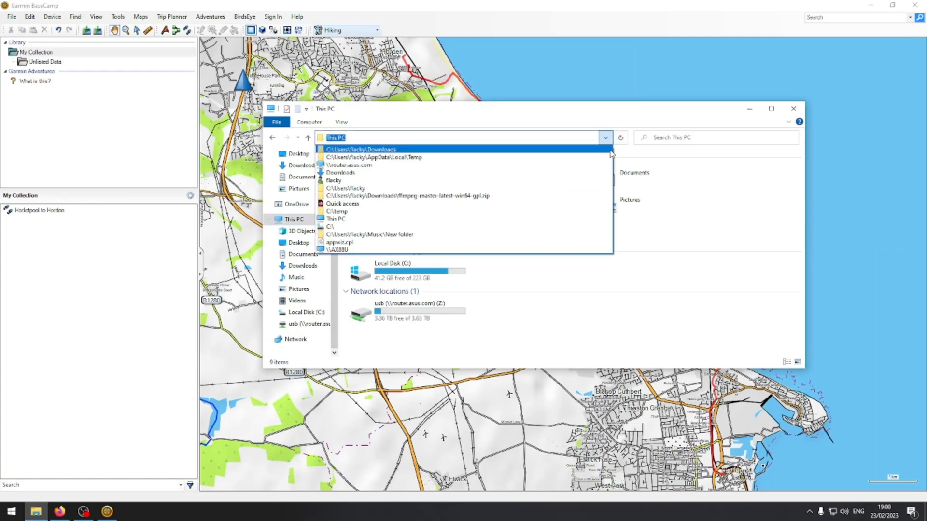
left_click(605, 137)
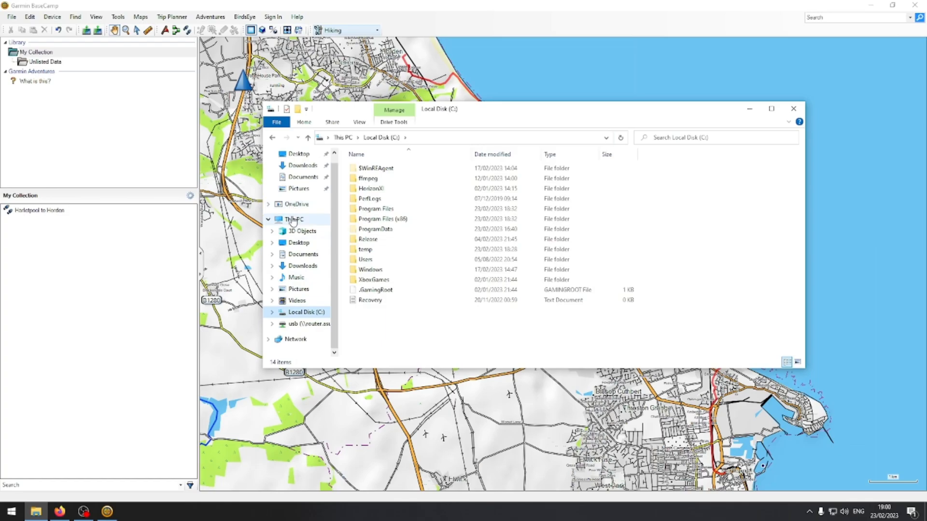
left_click(294, 220)
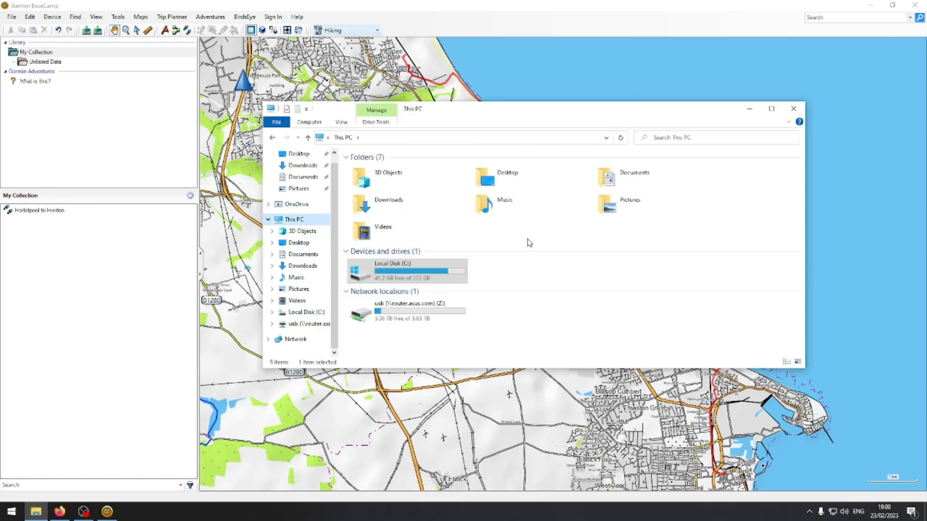
mouse_move(511, 211)
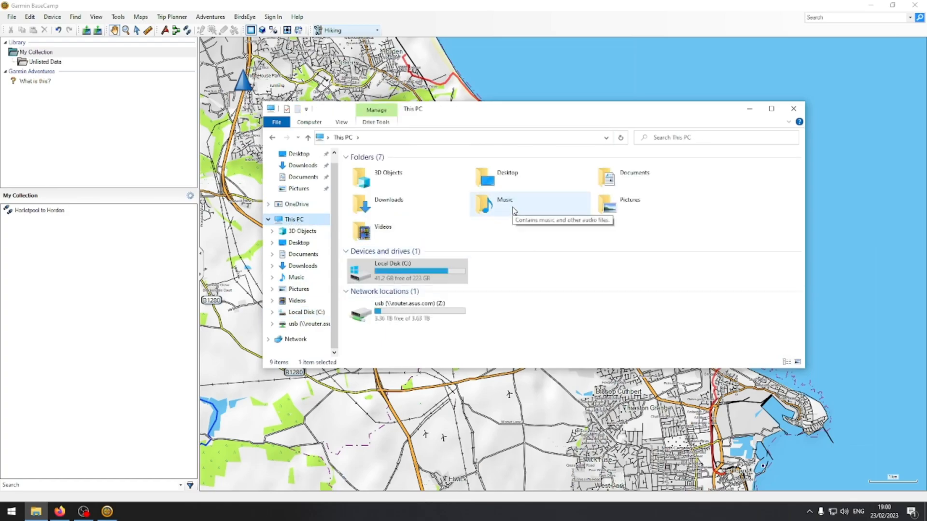
mouse_move(507, 290)
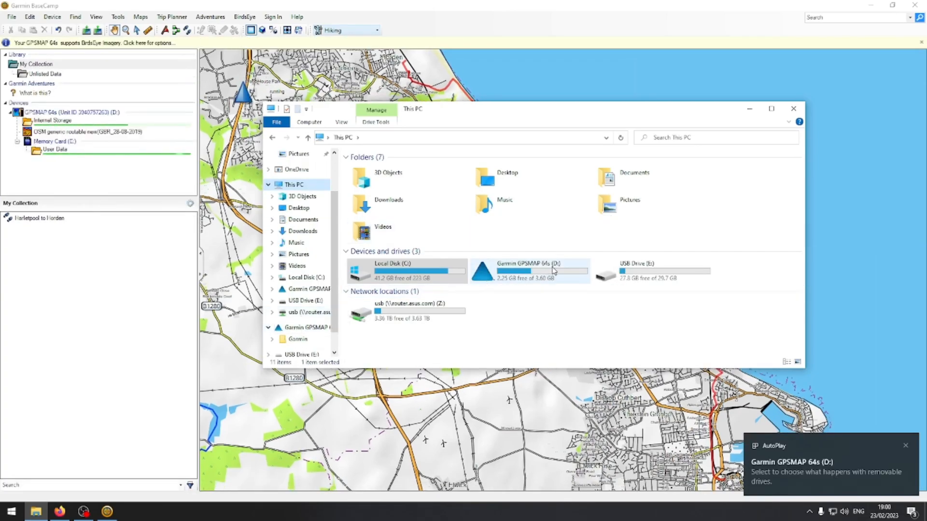
Open the GPSMAP 64s (D:) drive and paste gmapsupp into its Garmin folder
double_click(529, 271)
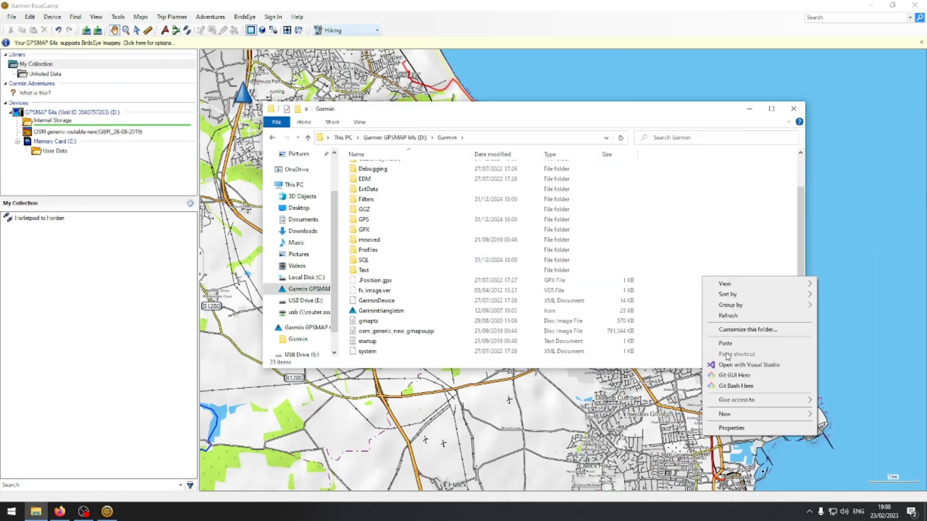
left_click(725, 343)
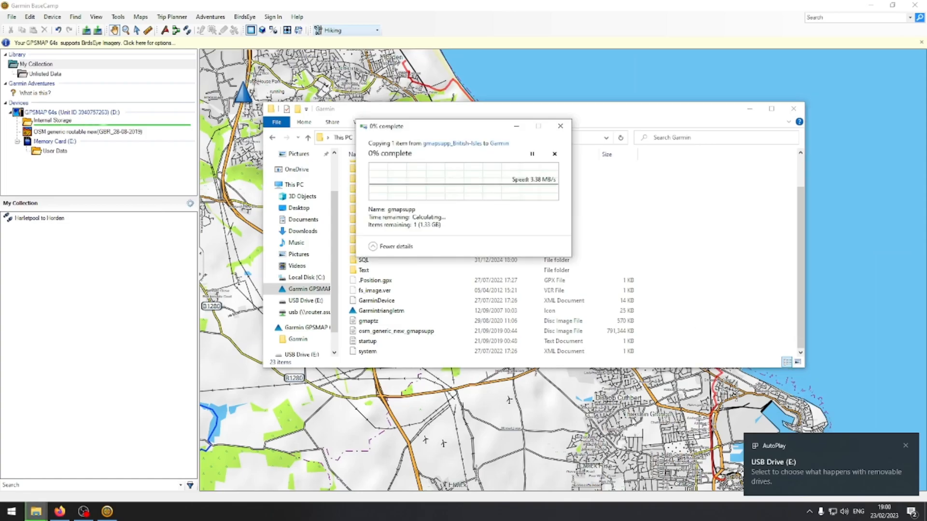